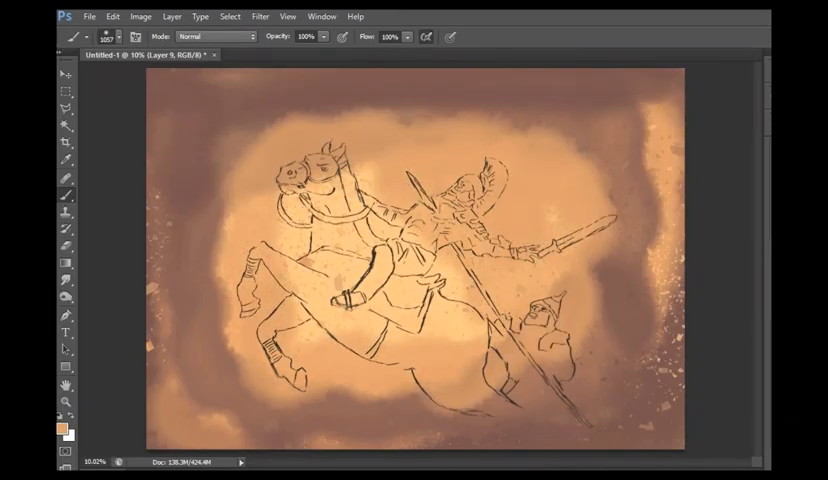
Paint the horse's head in flat brown and purple blocks with flying debris fragments around it.
click(305, 37)
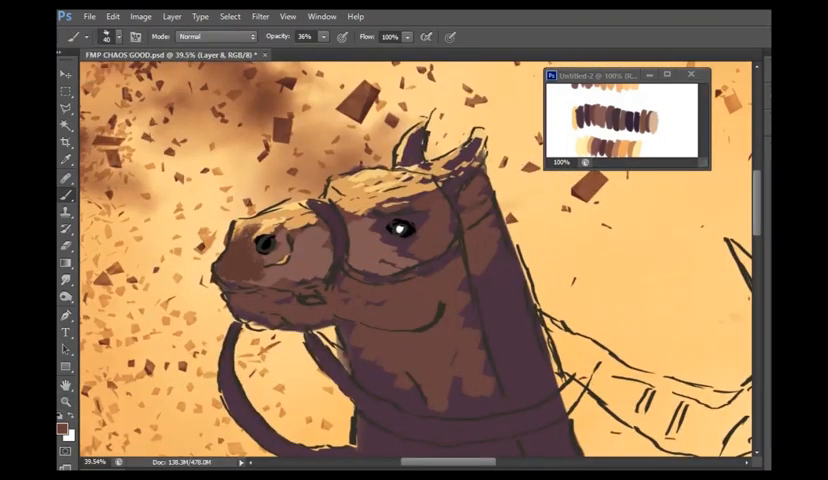
Paint flat base colours on Layer 10: tan armour, red helmet crest, brown skirt and sword.
key(alt)
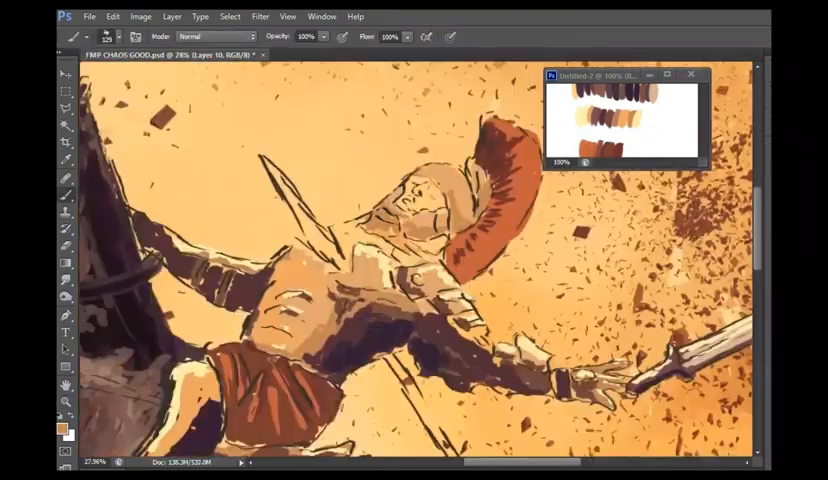
click(124, 39)
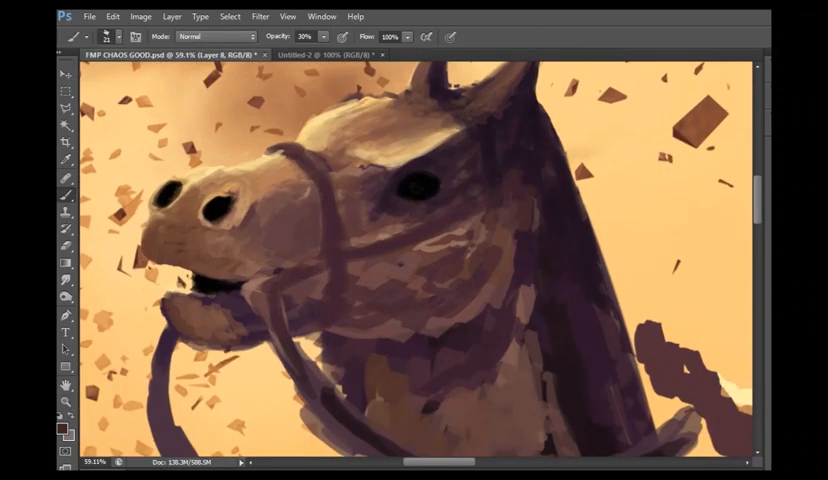
Dab dark brown splatter around the spear entry in the warrior's chest at 32% opacity.
key(alt)
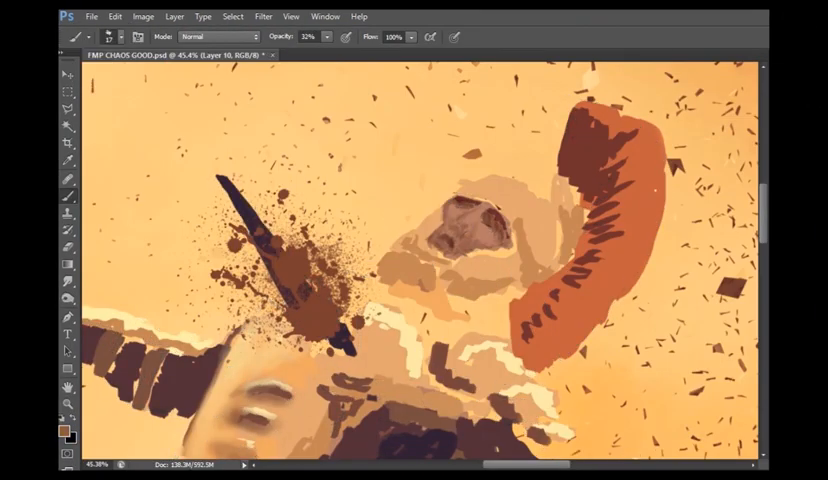
Refine the helmet, red crest, face and abdominal muscles with soft low-opacity shading.
key(alt)
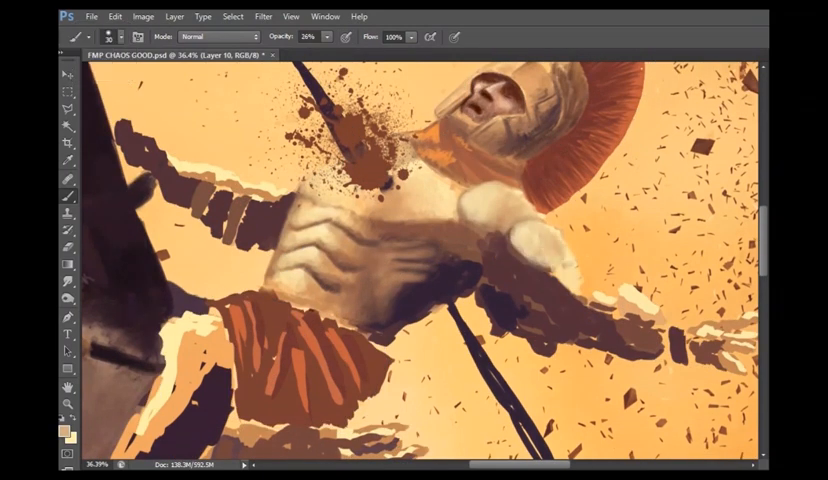
Shade the arm, shoulder plate, hand and sword blade at 21–31% opacity.
key(Alt)
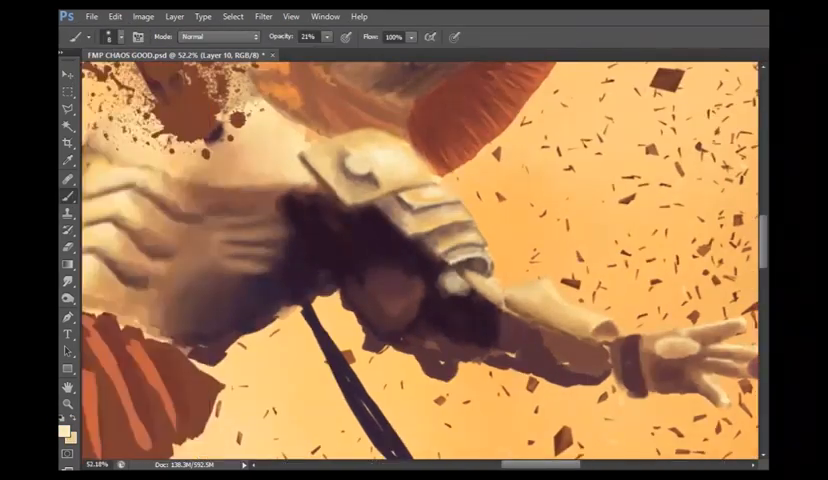
key(alt)
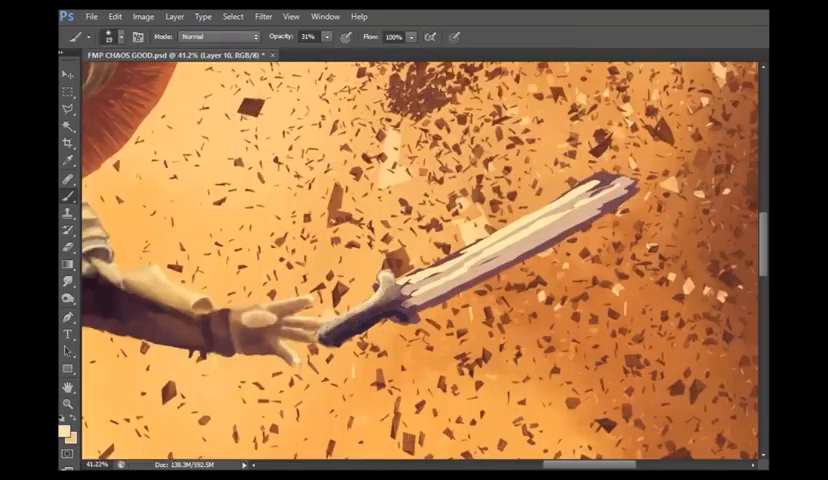
Sample the reddish skirt colour and brush curved orange fold strokes over the skirt.
key(alt)
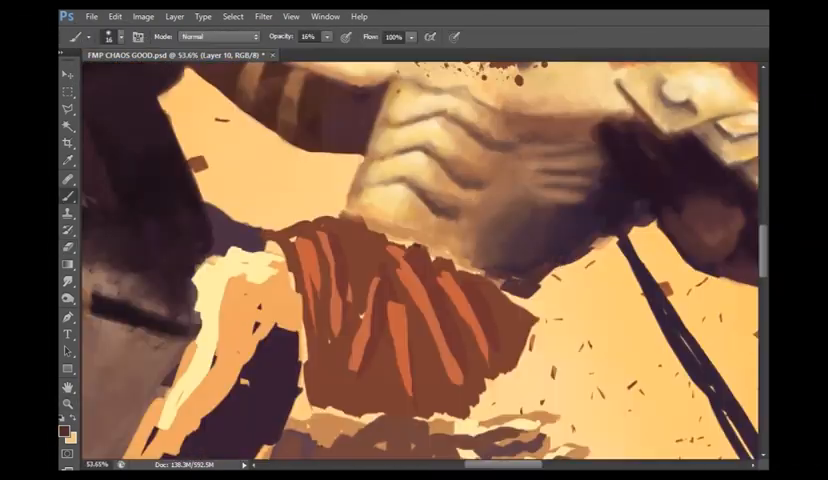
key(alt)
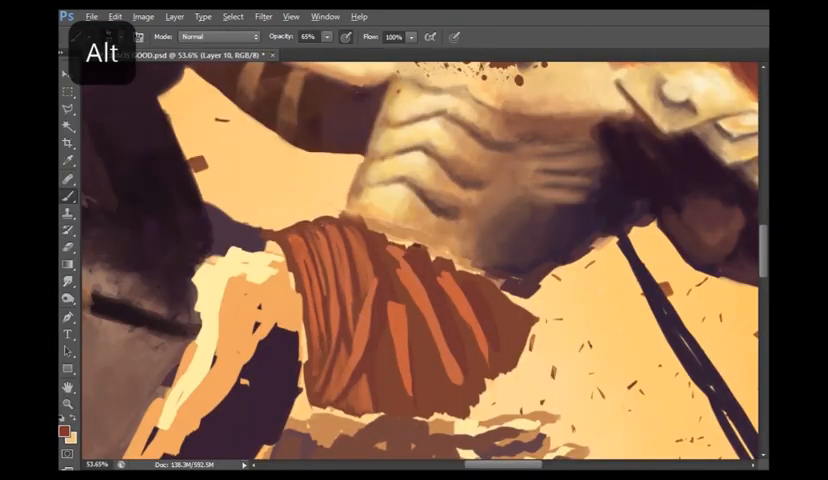